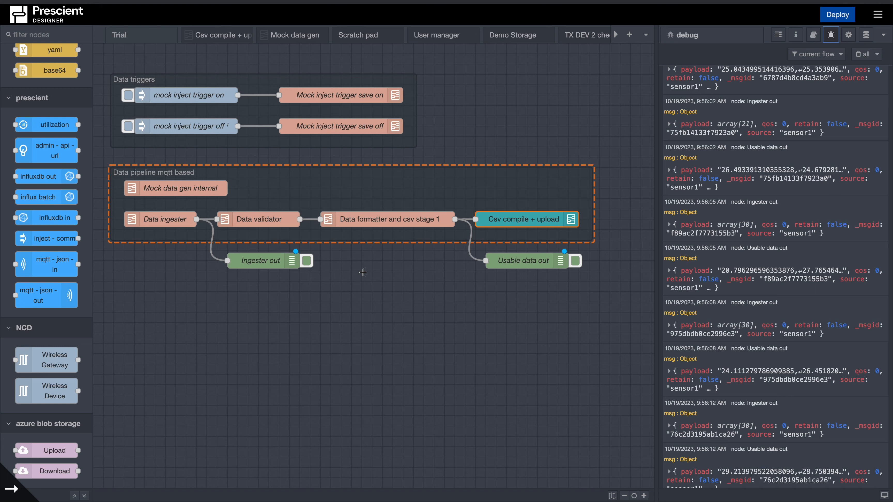
{"action": "mouse_move", "coordinate": [434, 271]}
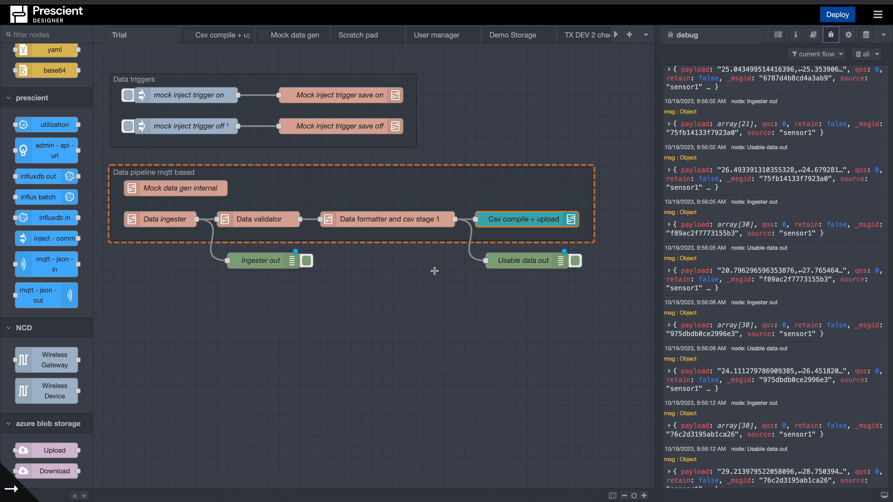
{"action": "mouse_move", "coordinate": [482, 244]}
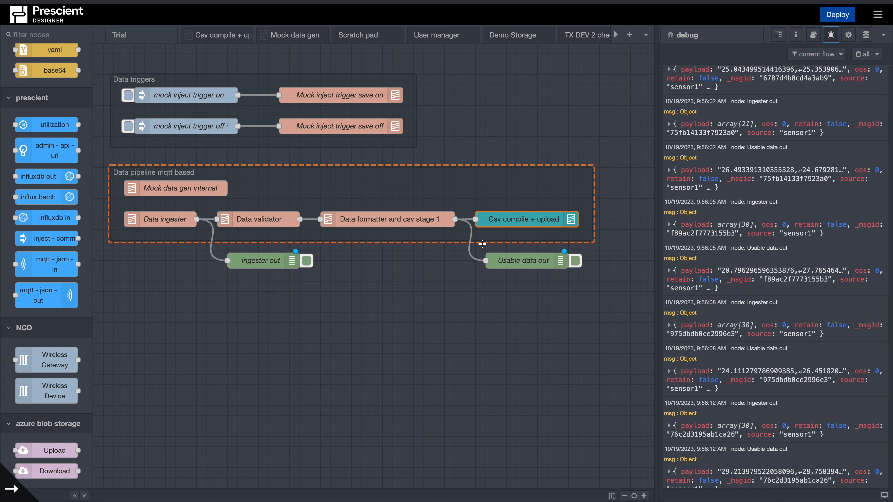
Expand the Ingester out message's 30-value payload array to show readings 0–9
{"action": "scroll", "scroll_direction": "down", "scroll_amount": 3}
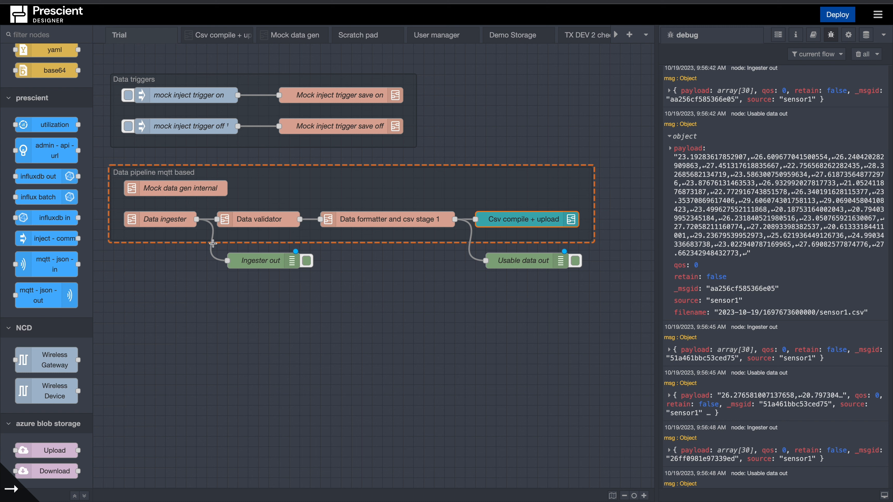
{"action": "mouse_move", "coordinate": [332, 269]}
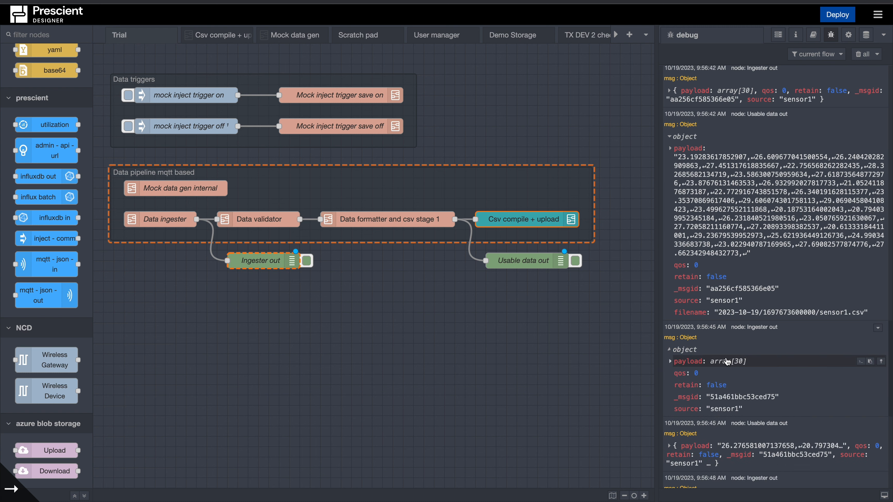
{"action": "left_click", "coordinate": [670, 361]}
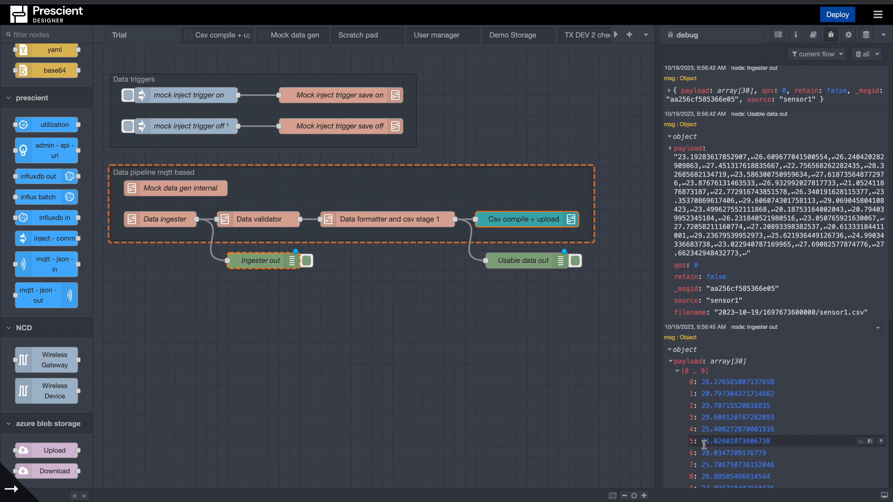
{"action": "scroll", "scroll_direction": "down", "scroll_amount": 3}
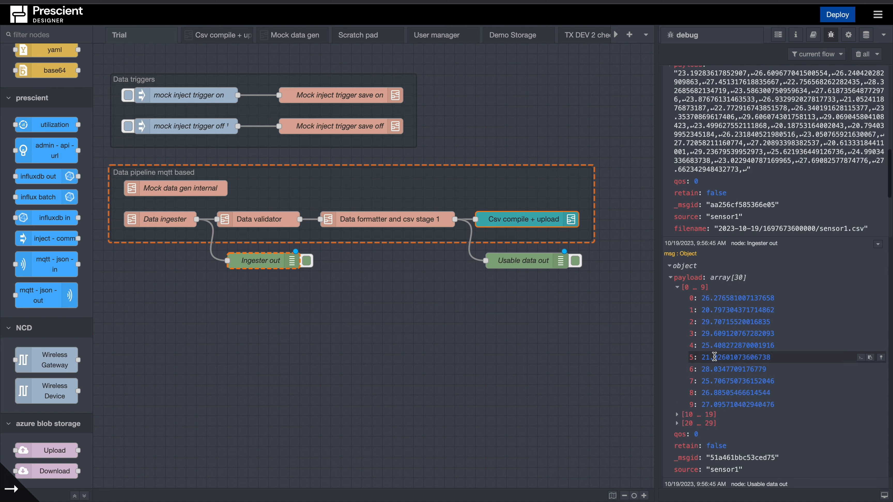
Bring up the Csv compile + upload subflow node's properties for editing
{"action": "double_click", "coordinate": [524, 219]}
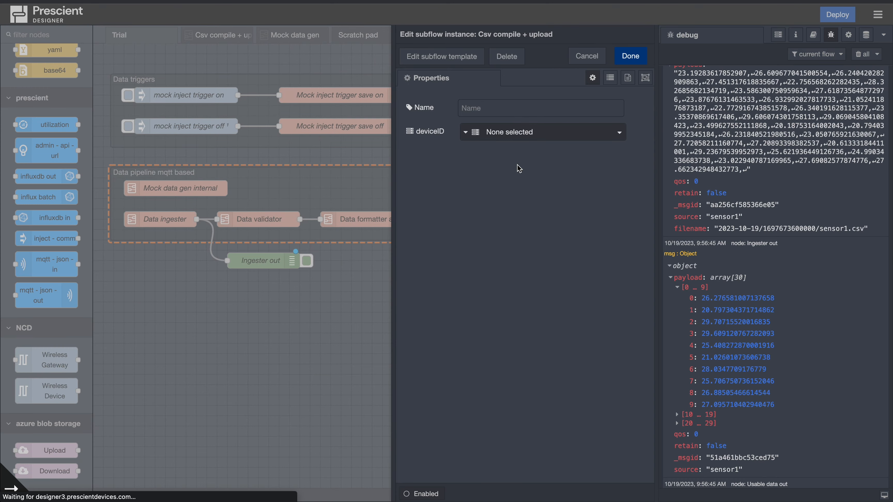
{"action": "mouse_move", "coordinate": [441, 56]}
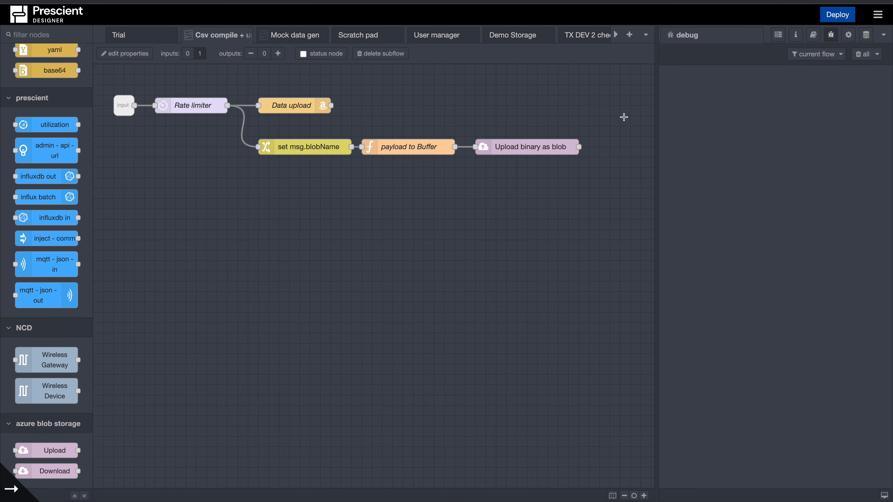
{"action": "mouse_move", "coordinate": [490, 164]}
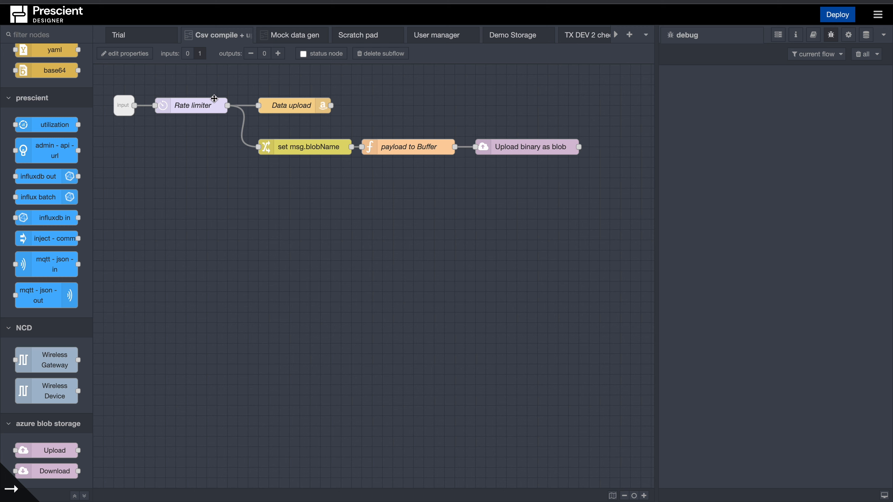
{"action": "mouse_move", "coordinate": [263, 197]}
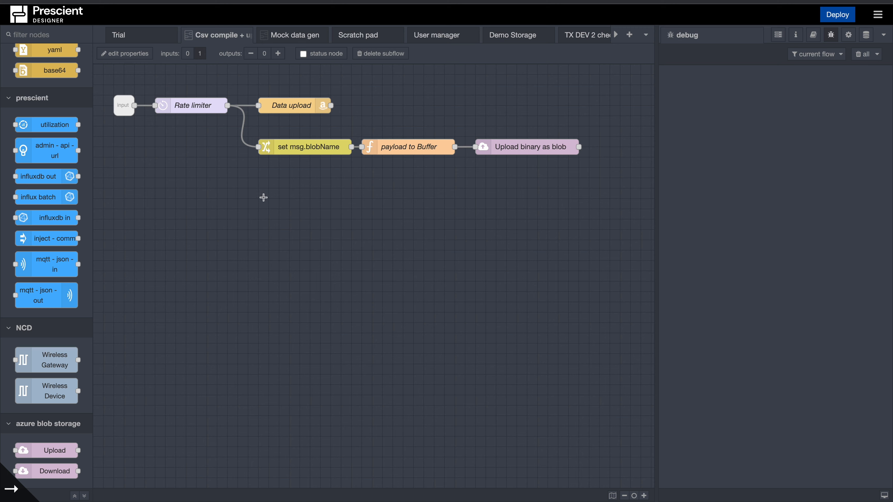
{"action": "mouse_move", "coordinate": [813, 35]}
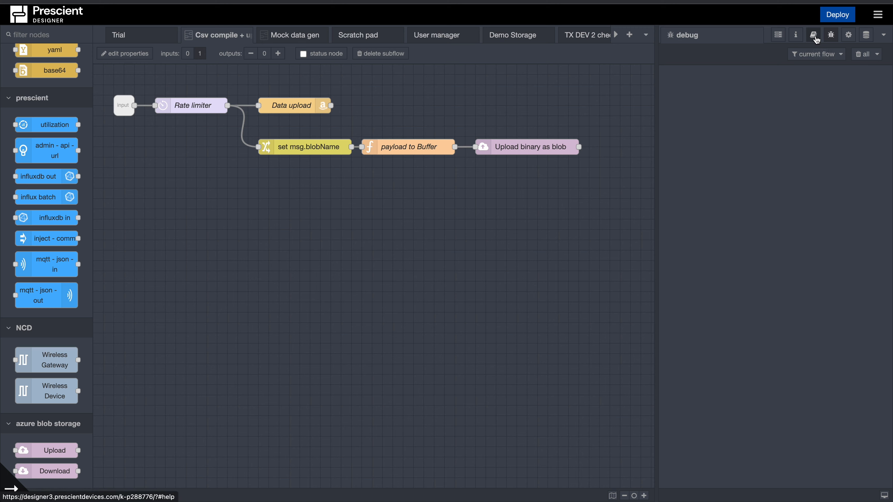
Show the help documentation for the Upload binary as blob node
{"action": "left_click", "coordinate": [813, 34]}
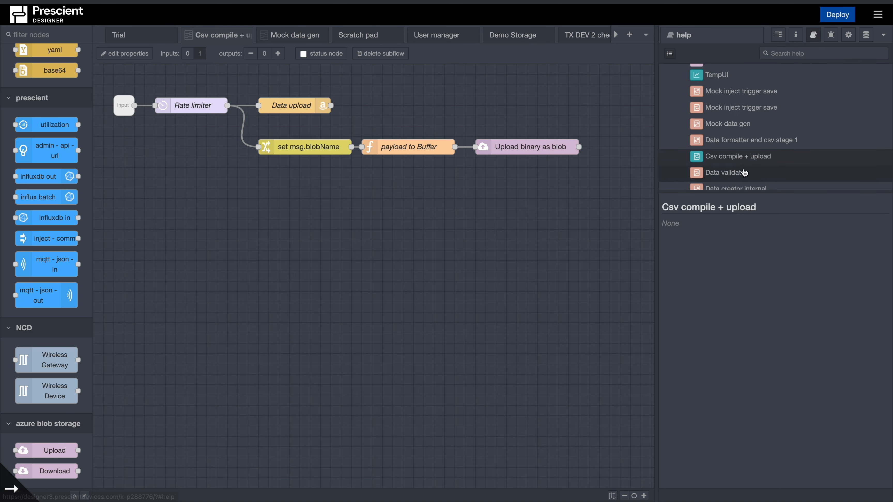
{"action": "left_click", "coordinate": [528, 147]}
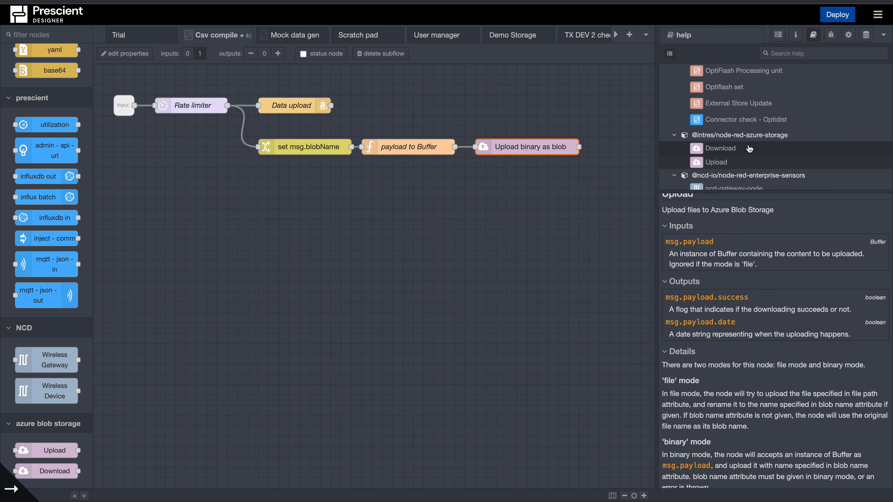
{"action": "mouse_move", "coordinate": [782, 147]}
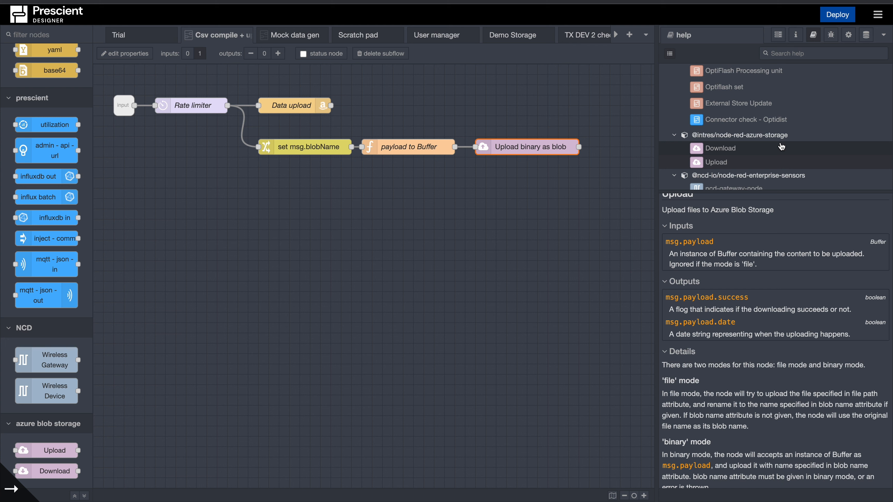
{"action": "mouse_move", "coordinate": [734, 157]}
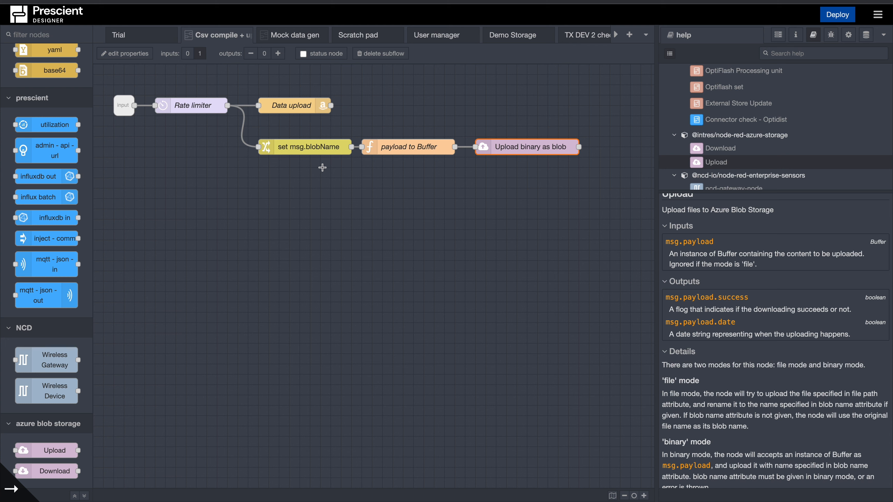
{"action": "mouse_move", "coordinate": [311, 153]}
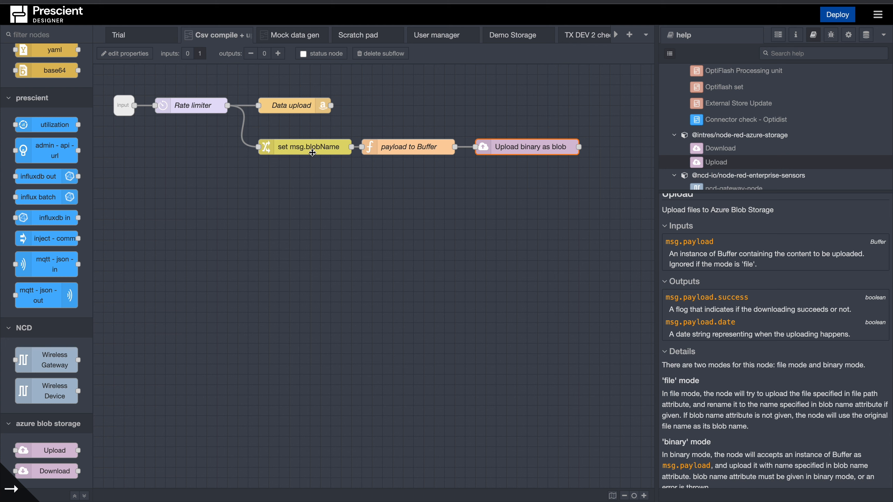
{"action": "mouse_move", "coordinate": [464, 183]}
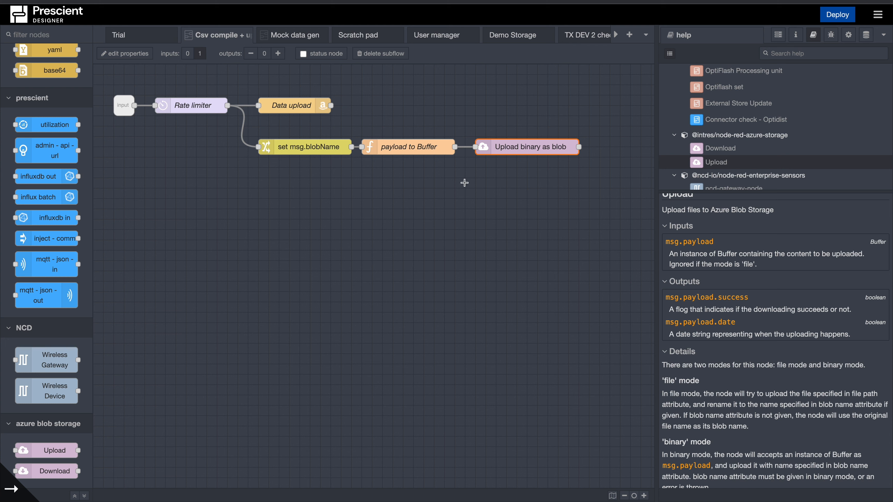
{"action": "mouse_move", "coordinate": [421, 161]}
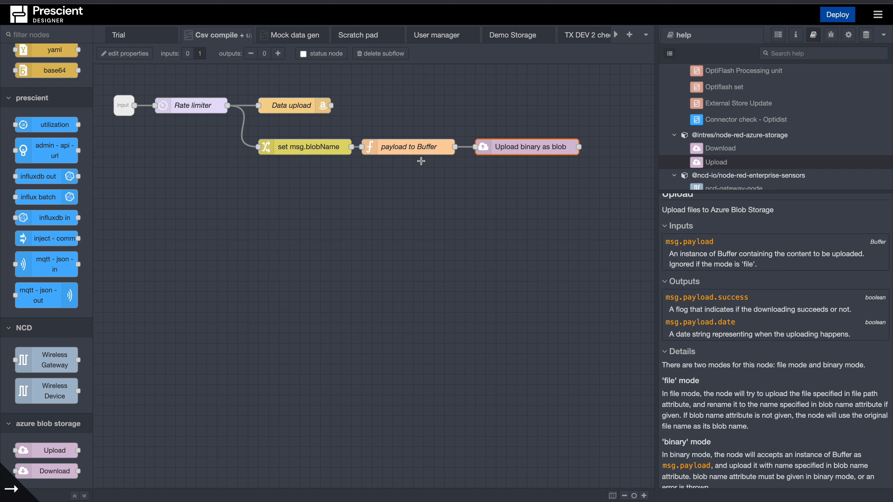
Review the Upload node's file and binary modes, keep binary with container sensordata, and cancel
{"action": "double_click", "coordinate": [532, 147]}
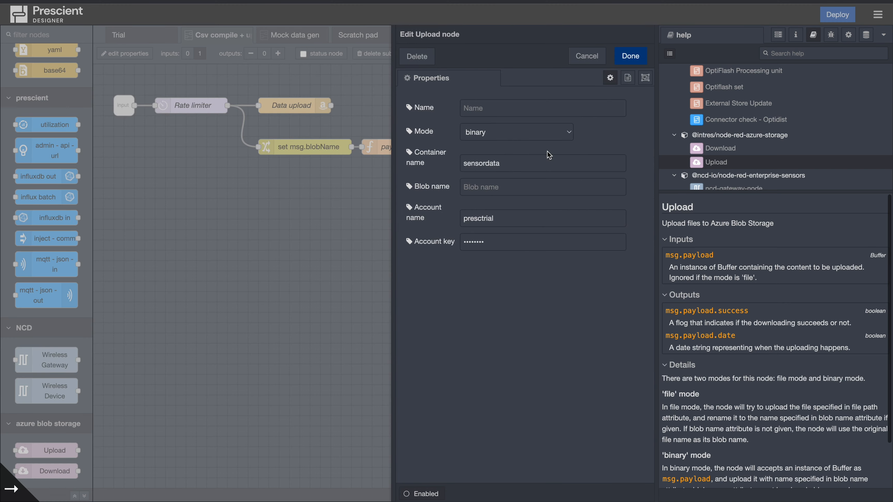
{"action": "mouse_move", "coordinate": [558, 140]}
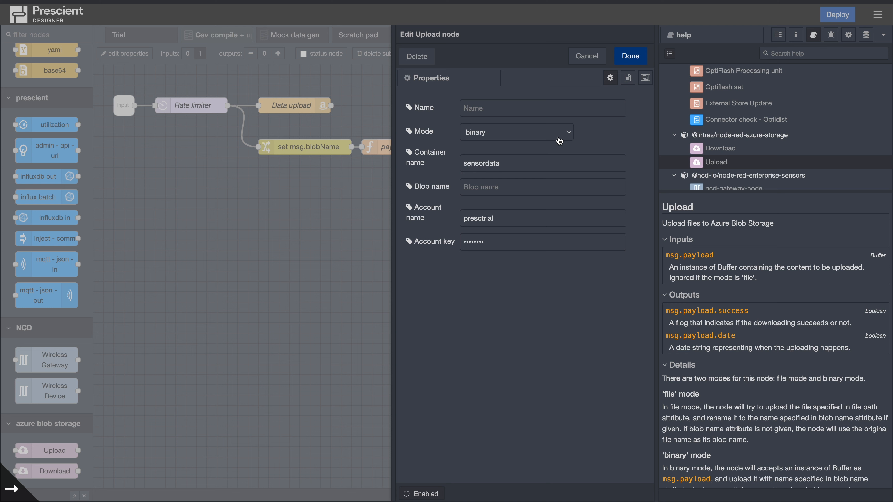
{"action": "left_click", "coordinate": [517, 131]}
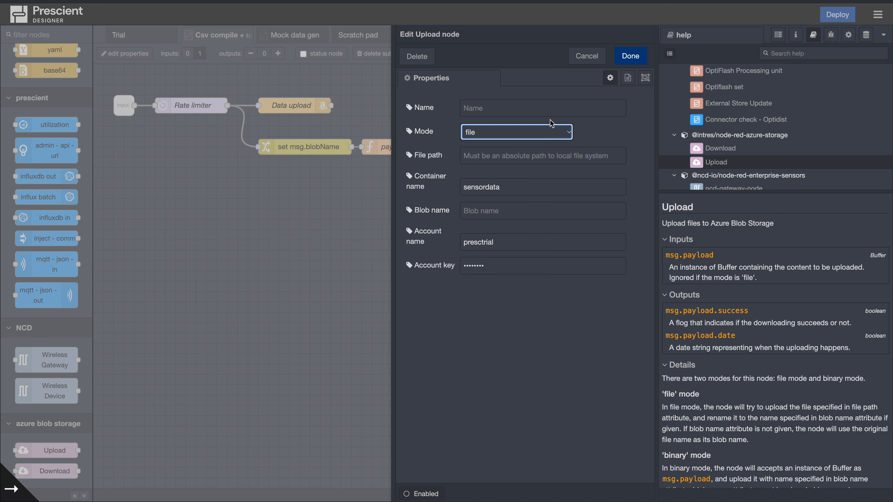
{"action": "mouse_move", "coordinate": [554, 125]}
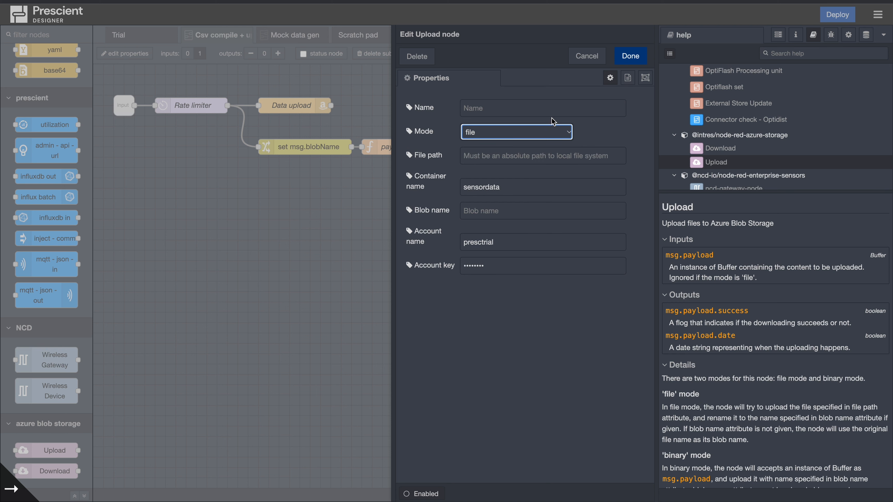
{"action": "mouse_move", "coordinate": [516, 164]}
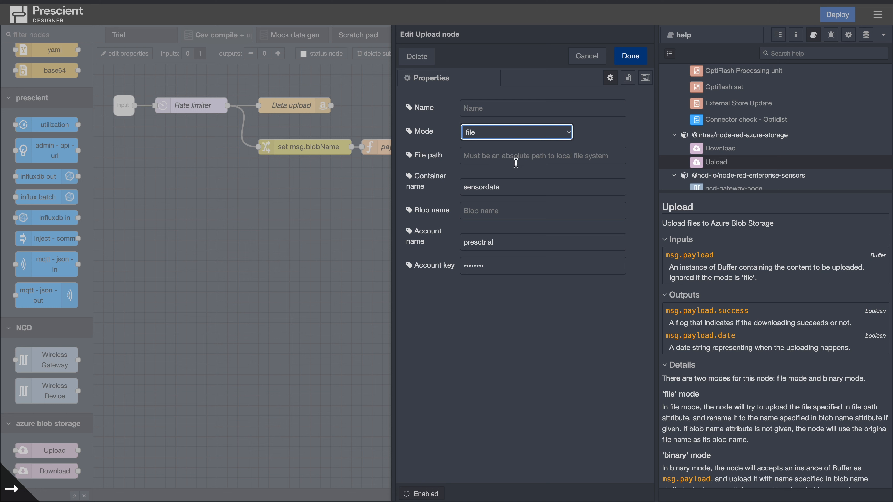
{"action": "mouse_move", "coordinate": [518, 140]}
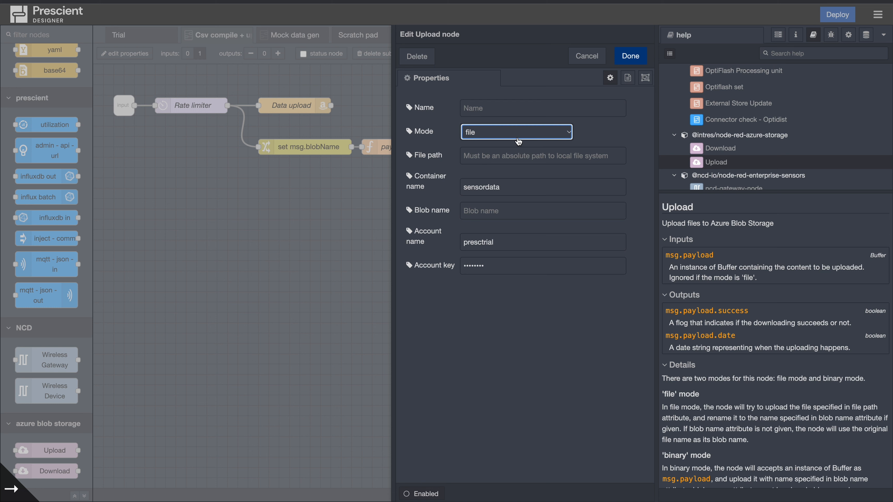
{"action": "mouse_move", "coordinate": [518, 126]}
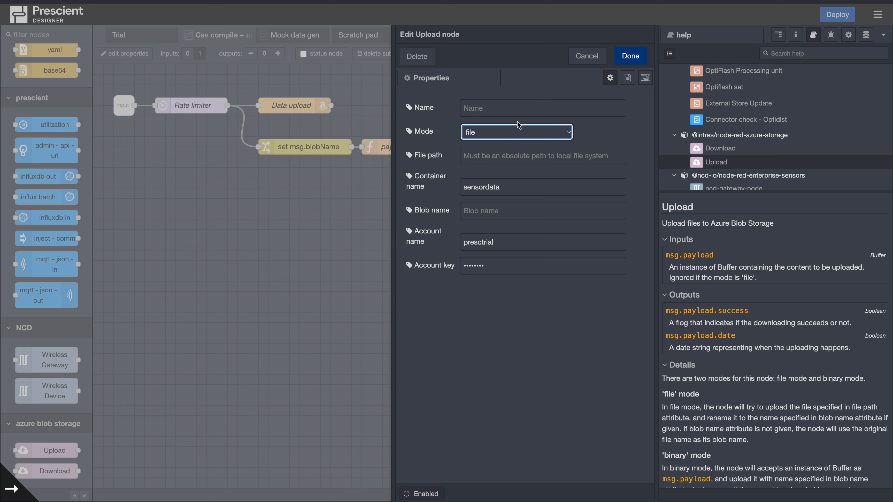
{"action": "mouse_move", "coordinate": [454, 90]}
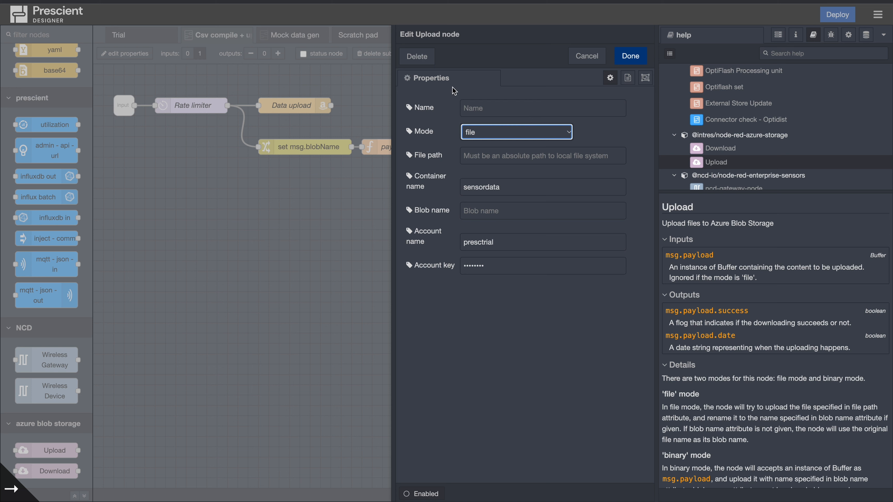
{"action": "mouse_move", "coordinate": [506, 135]}
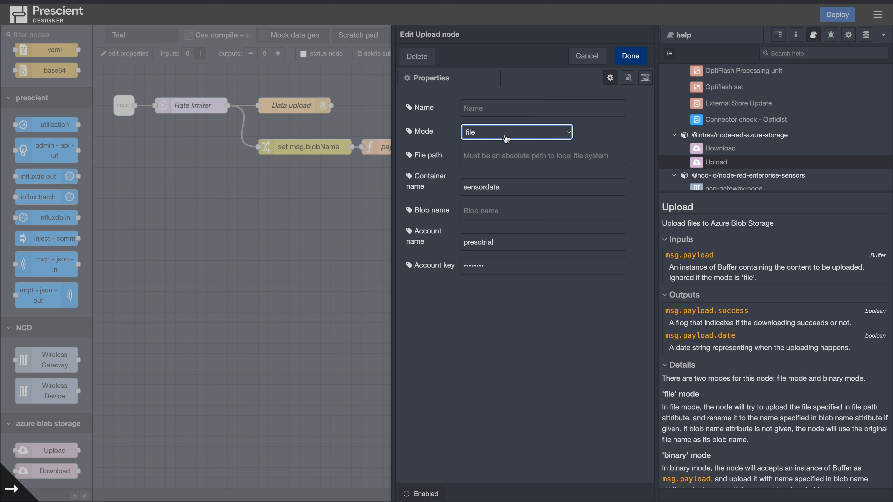
{"action": "mouse_move", "coordinate": [508, 131]}
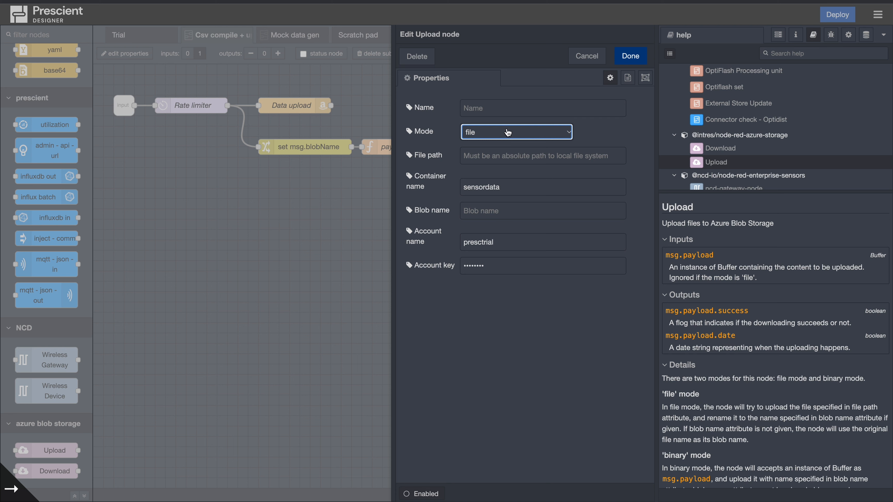
{"action": "left_click", "coordinate": [510, 133]}
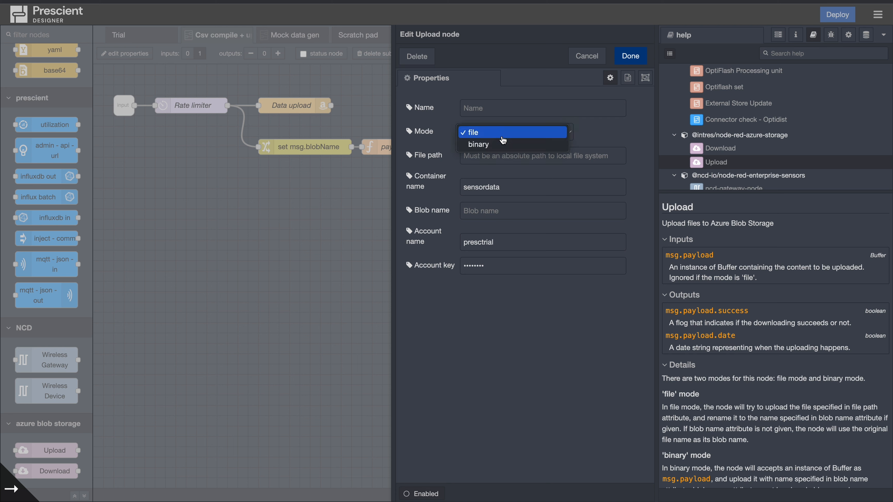
{"action": "left_click", "coordinate": [478, 145]}
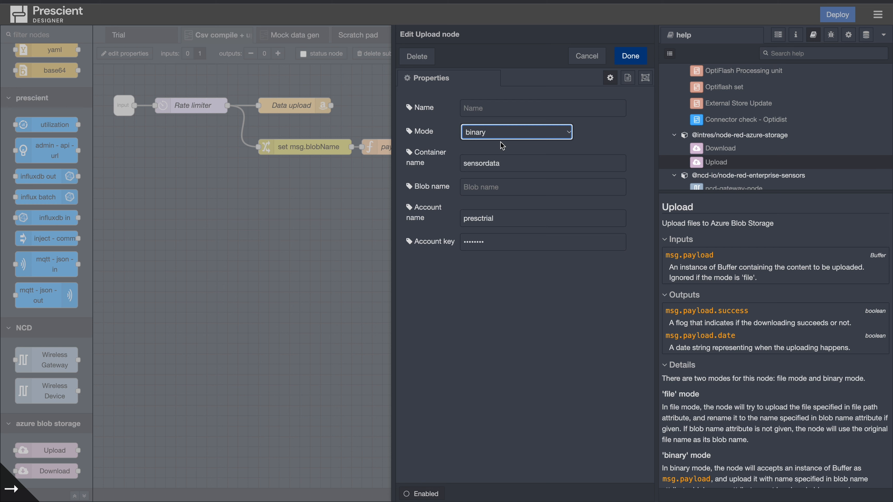
{"action": "mouse_move", "coordinate": [583, 104]}
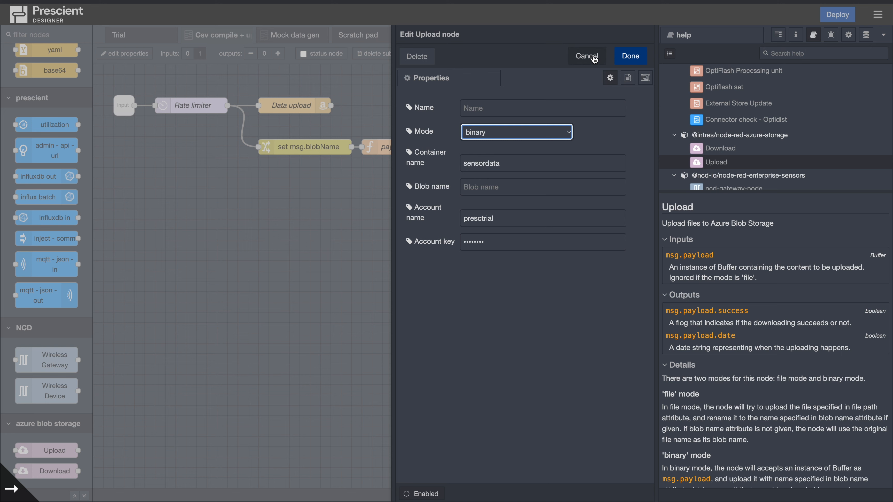
{"action": "left_click", "coordinate": [587, 55]}
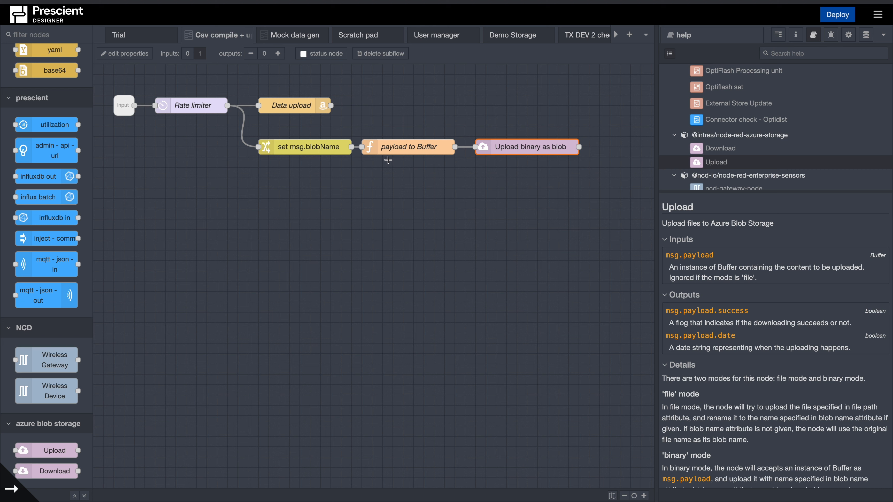
{"action": "mouse_move", "coordinate": [796, 419]}
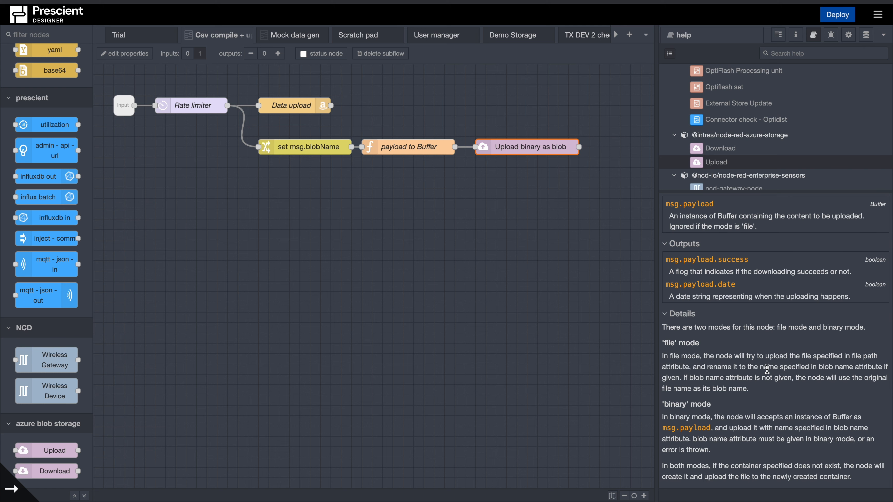
{"action": "mouse_move", "coordinate": [800, 494]}
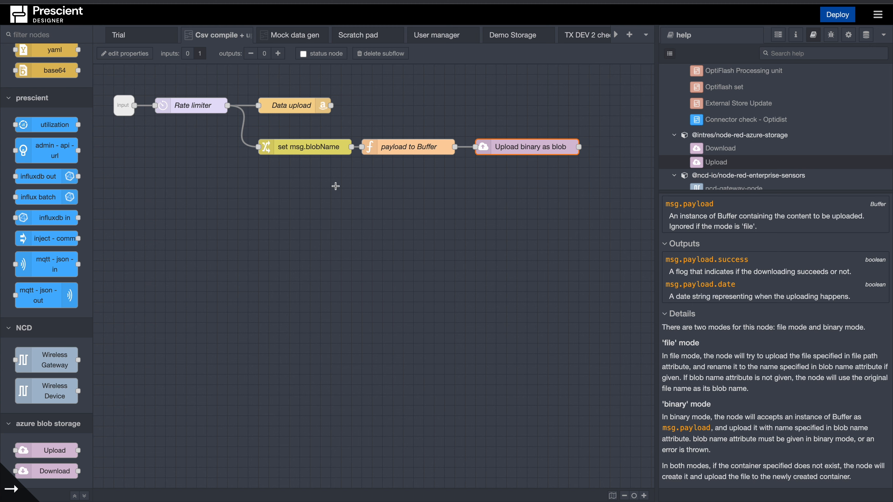
{"action": "double_click", "coordinate": [529, 146]}
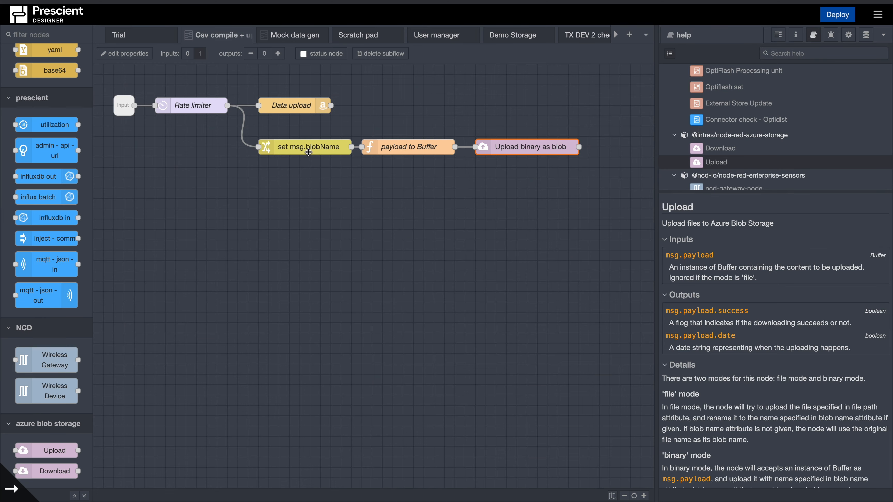
{"action": "mouse_move", "coordinate": [316, 150]}
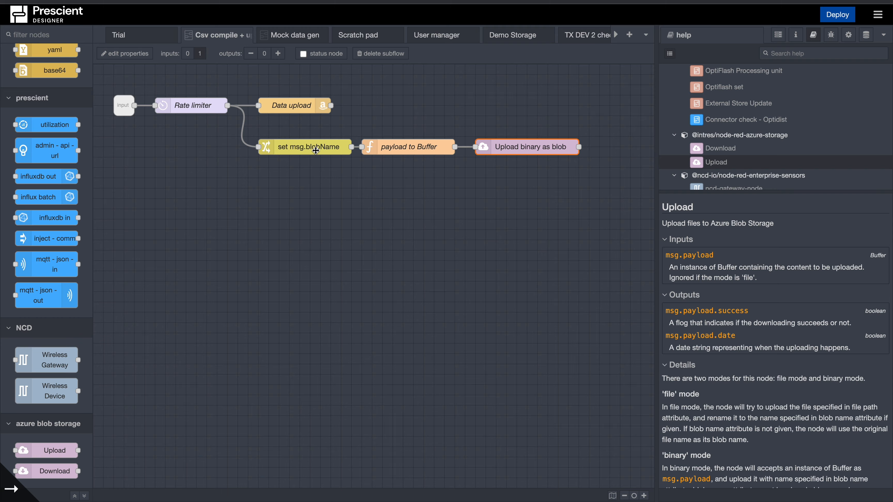
{"action": "double_click", "coordinate": [308, 147]}
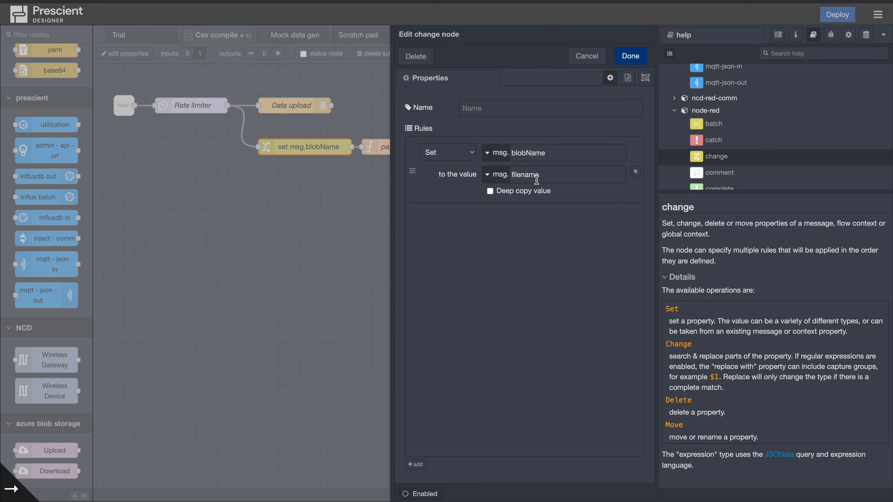
{"action": "mouse_move", "coordinate": [237, 113]}
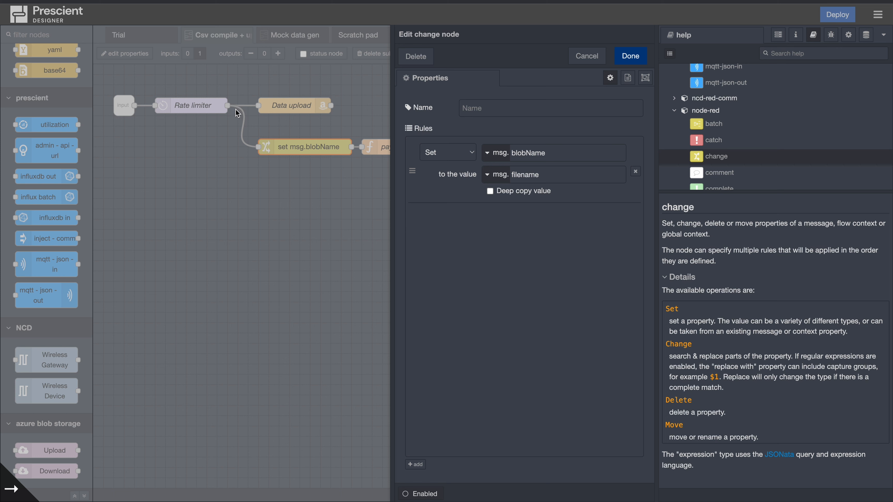
{"action": "mouse_move", "coordinate": [242, 126]}
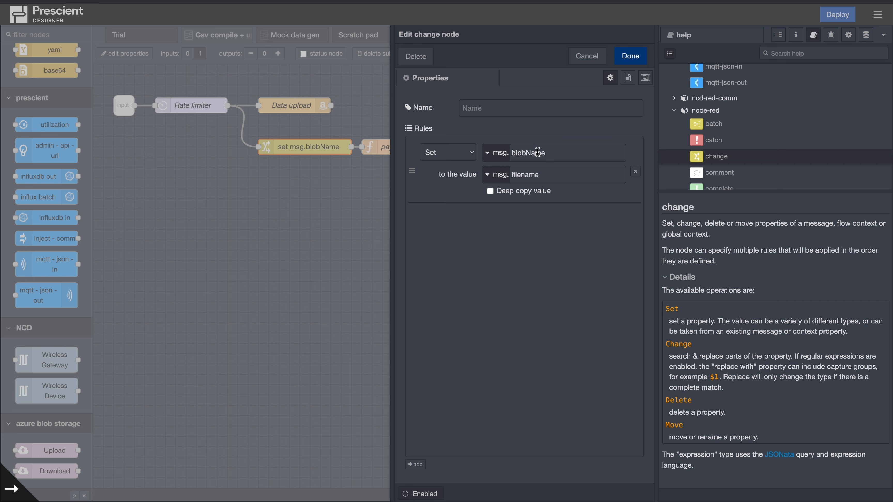
{"action": "mouse_move", "coordinate": [524, 152]}
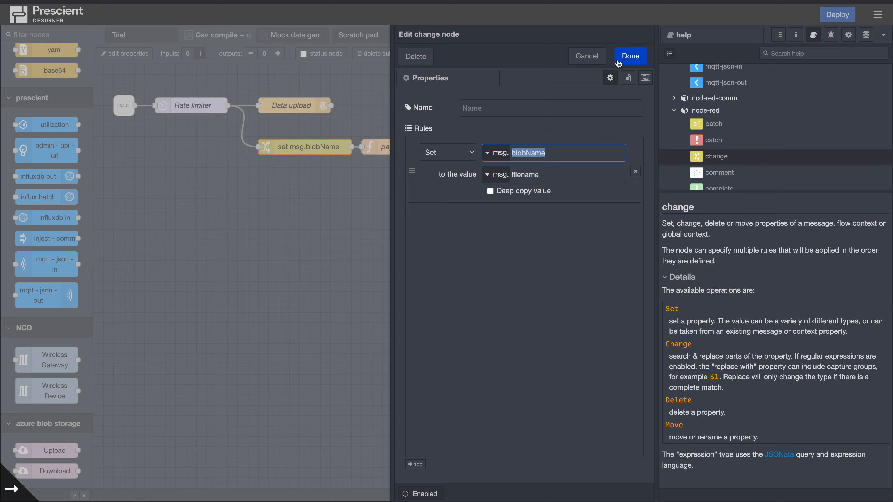
{"action": "left_click", "coordinate": [630, 56]}
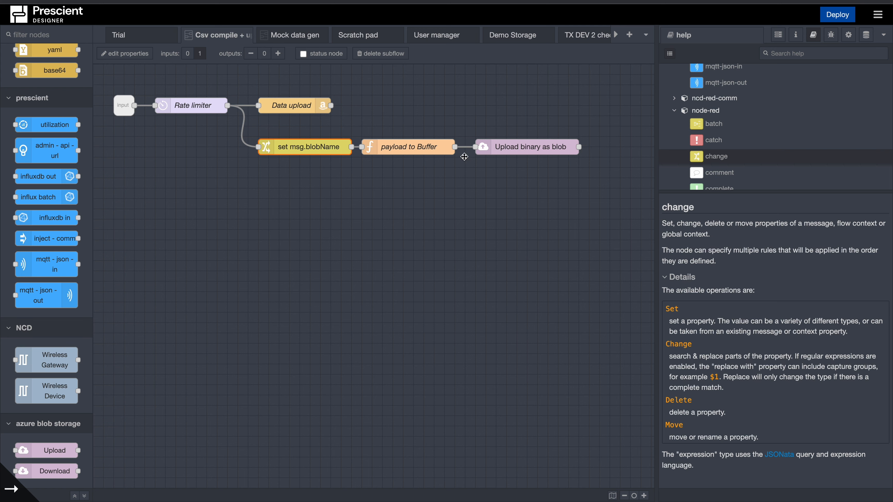
{"action": "double_click", "coordinate": [409, 147]}
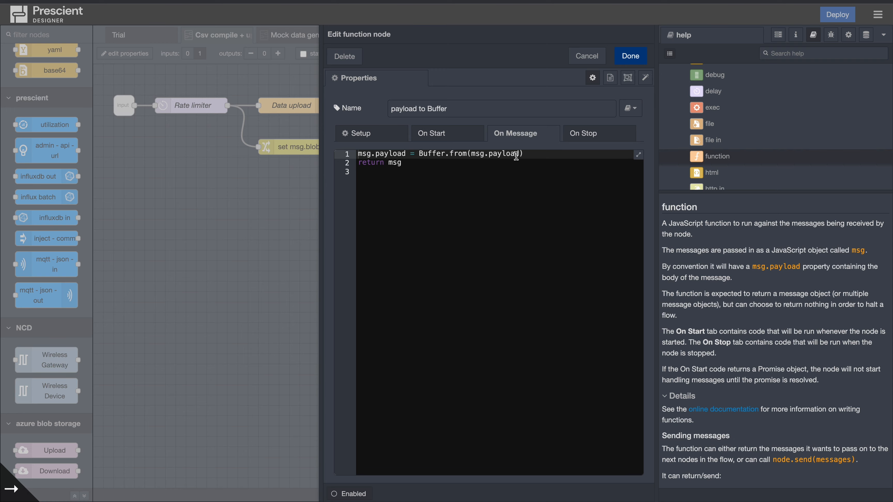
{"action": "left_click", "coordinate": [631, 56]}
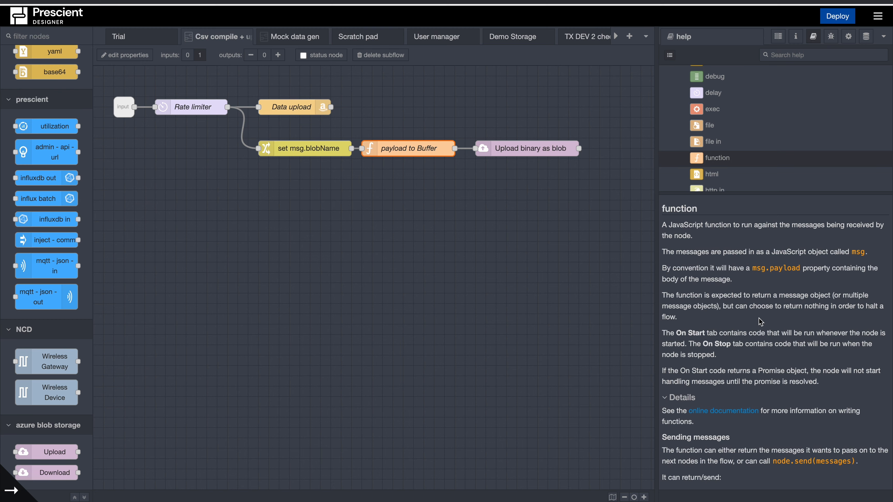
{"action": "scroll", "scroll_direction": "down", "scroll_amount": 3}
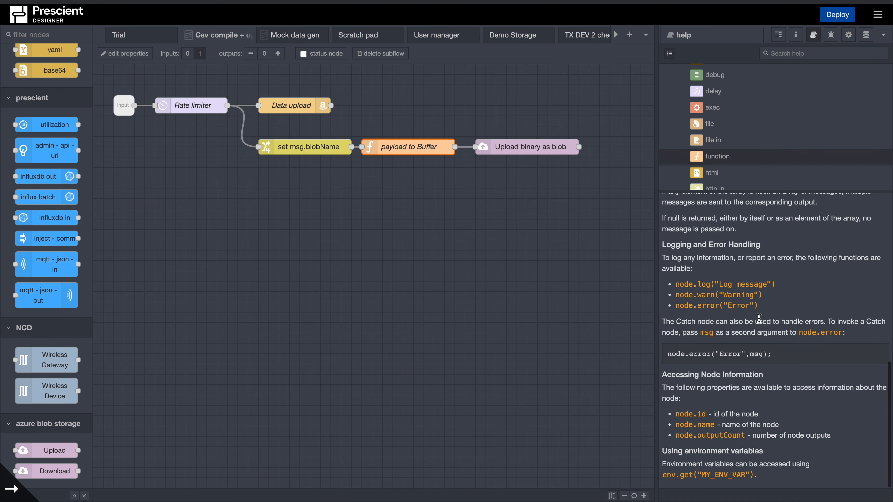
{"action": "left_click", "coordinate": [717, 156]}
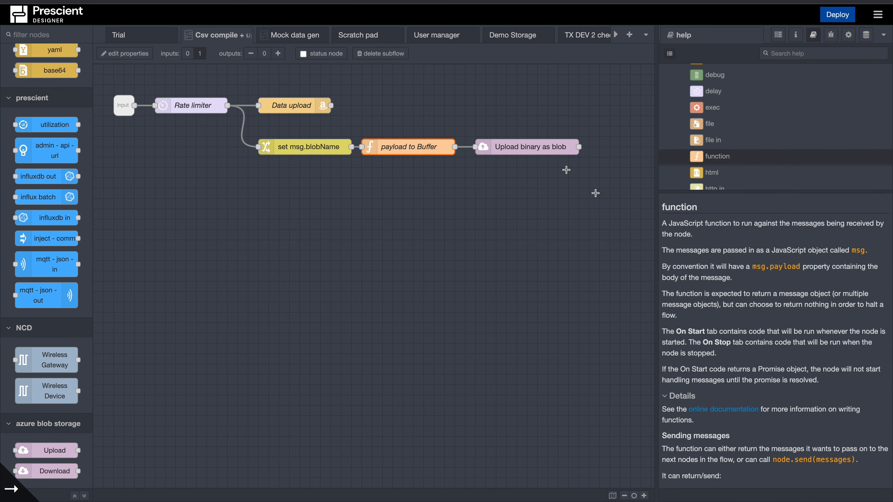
{"action": "left_click", "coordinate": [530, 147]}
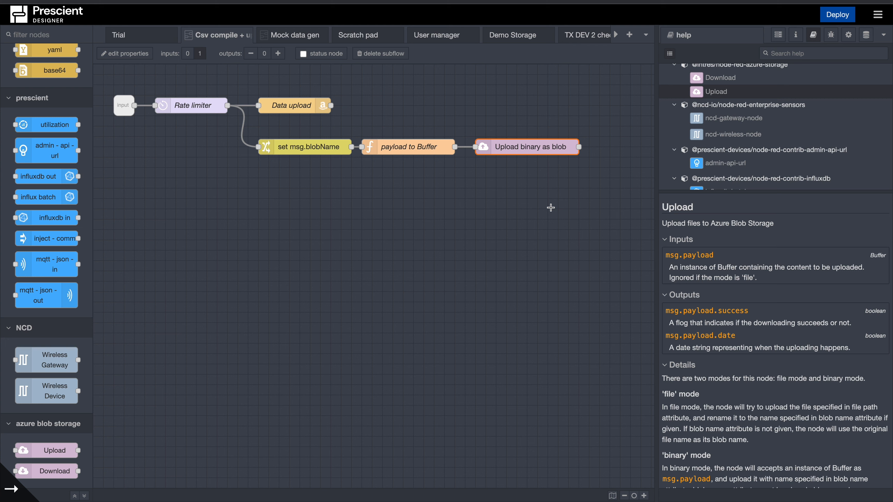
{"action": "mouse_move", "coordinate": [523, 166]}
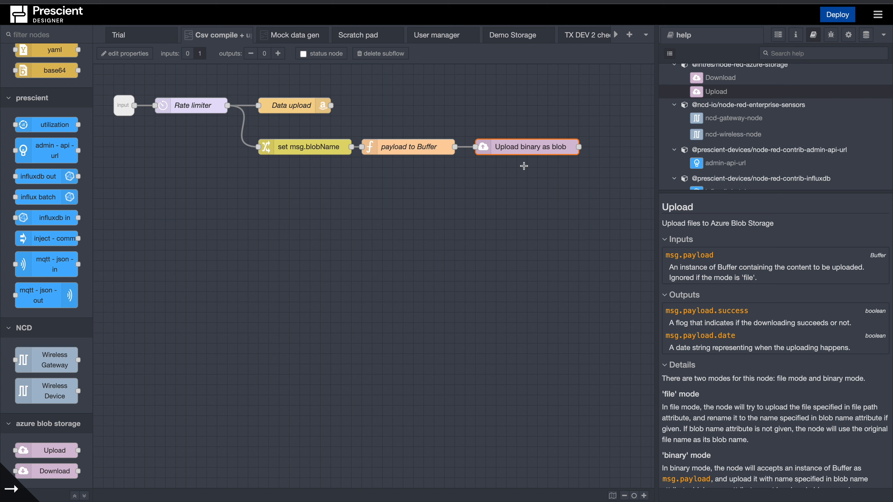
{"action": "mouse_move", "coordinate": [619, 150]}
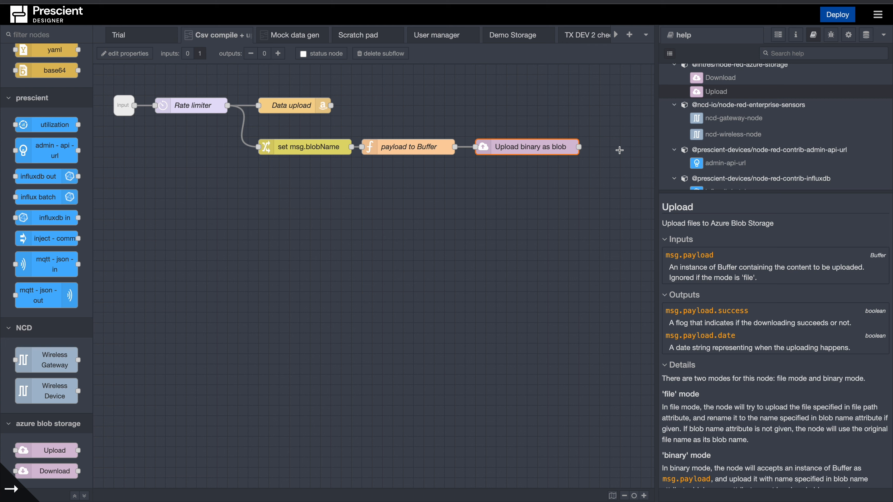
{"action": "mouse_move", "coordinate": [489, 118]}
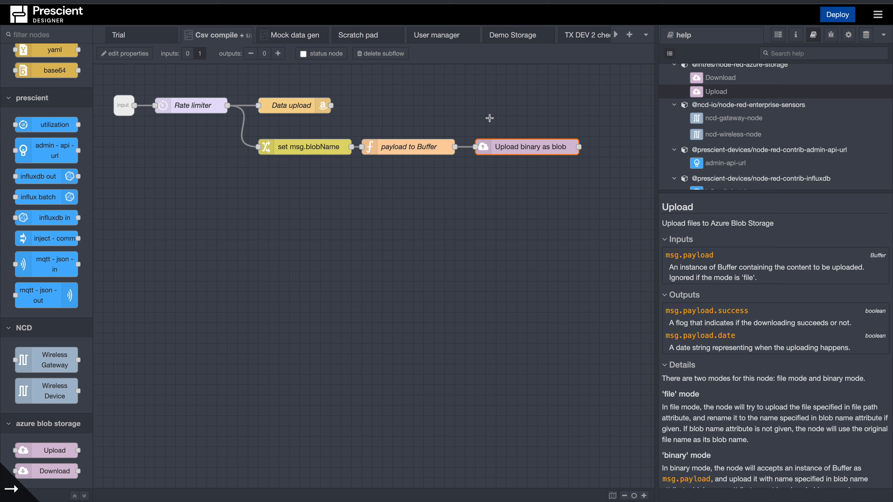
{"action": "mouse_move", "coordinate": [572, 136]}
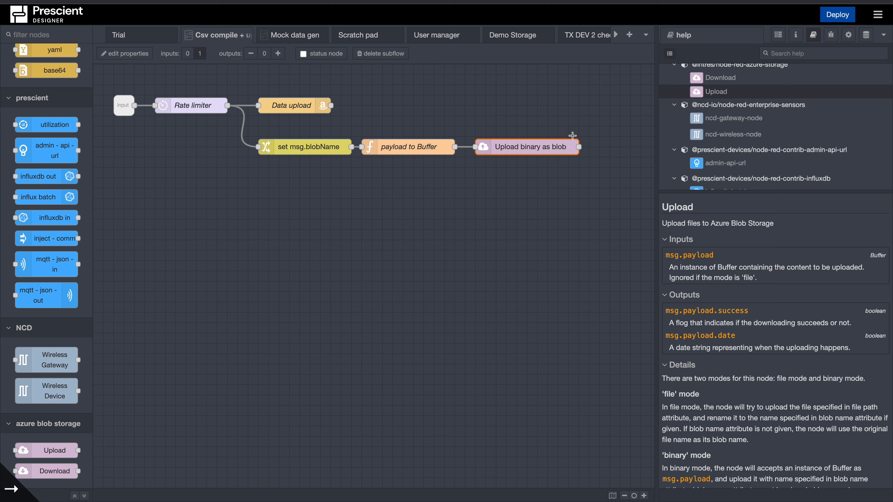
{"action": "mouse_move", "coordinate": [406, 178]}
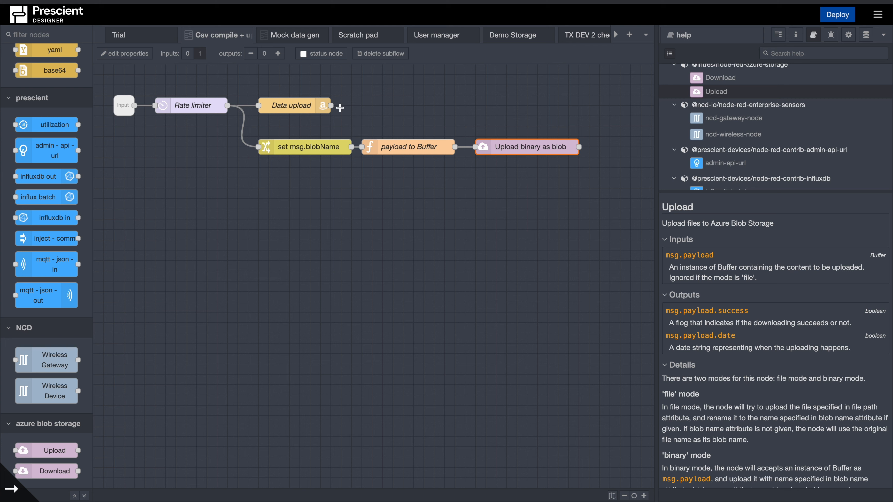
{"action": "mouse_move", "coordinate": [242, 115]}
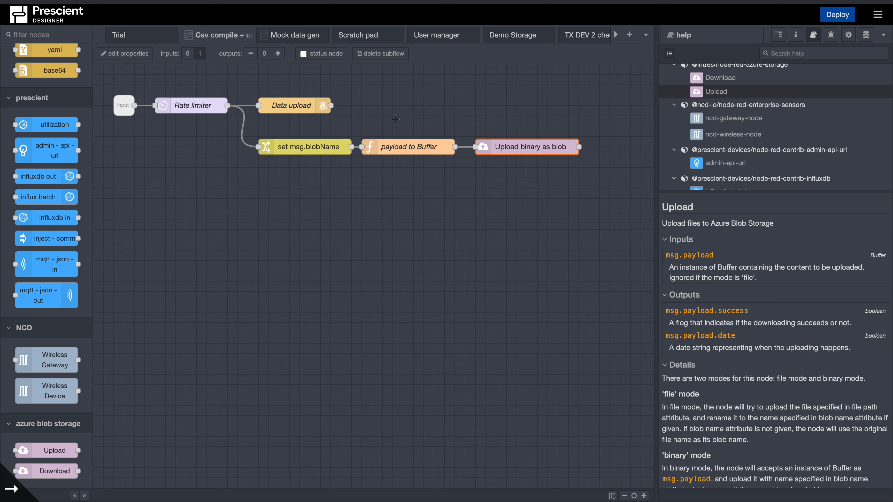
{"action": "double_click", "coordinate": [526, 146]}
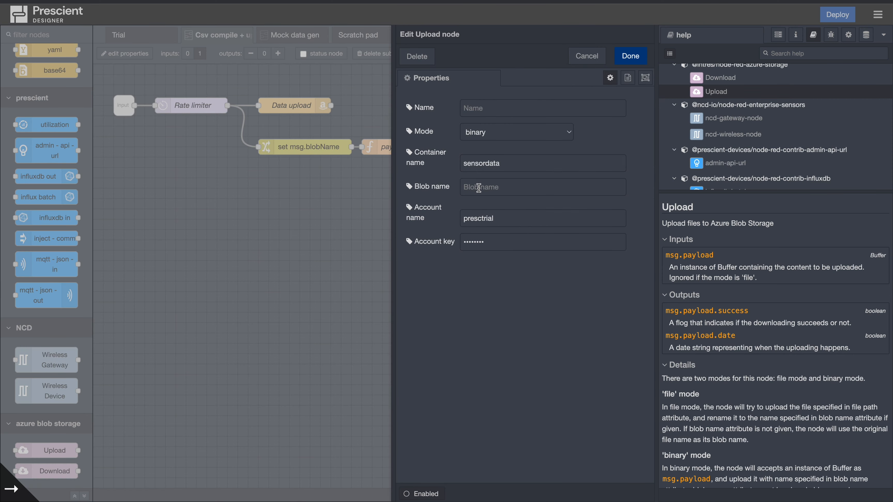
{"action": "left_click", "coordinate": [517, 132]}
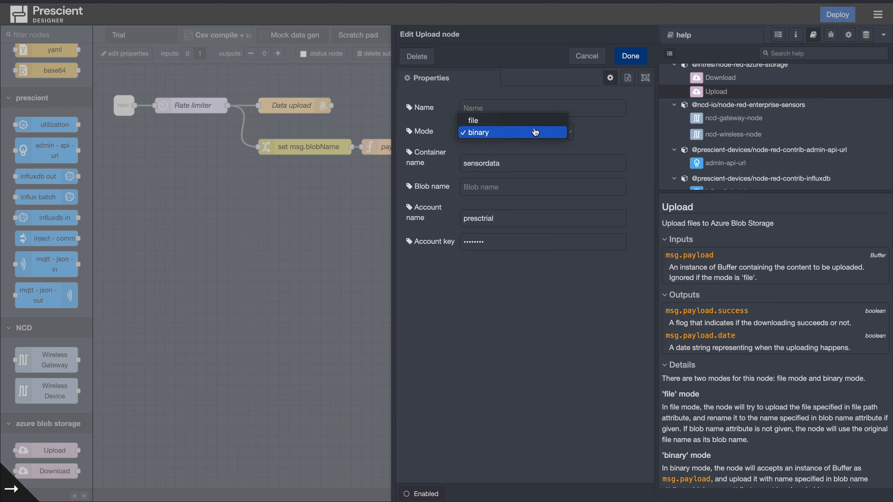
{"action": "left_click", "coordinate": [536, 133]}
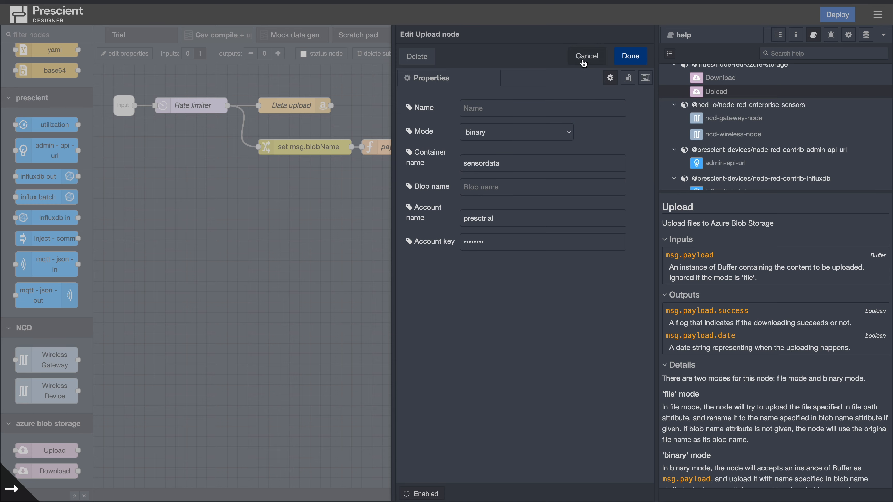
{"action": "left_click", "coordinate": [587, 56]}
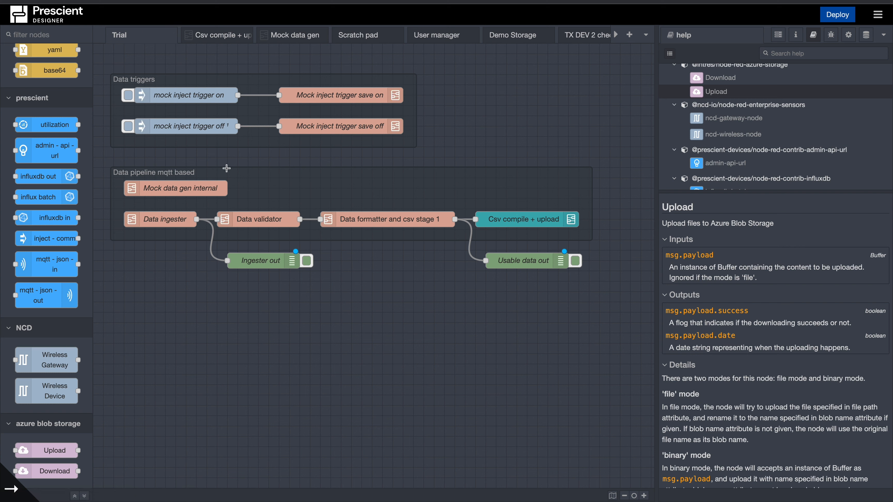
{"action": "mouse_move", "coordinate": [721, 178]}
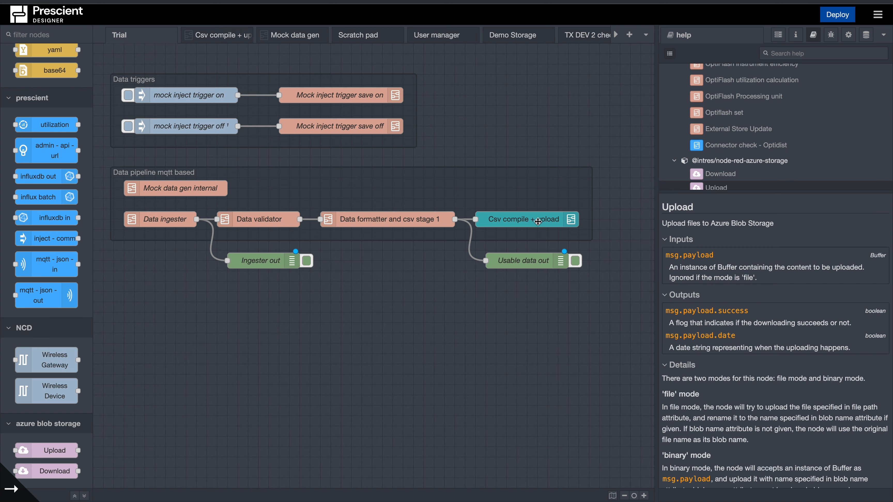
{"action": "mouse_move", "coordinate": [722, 275]}
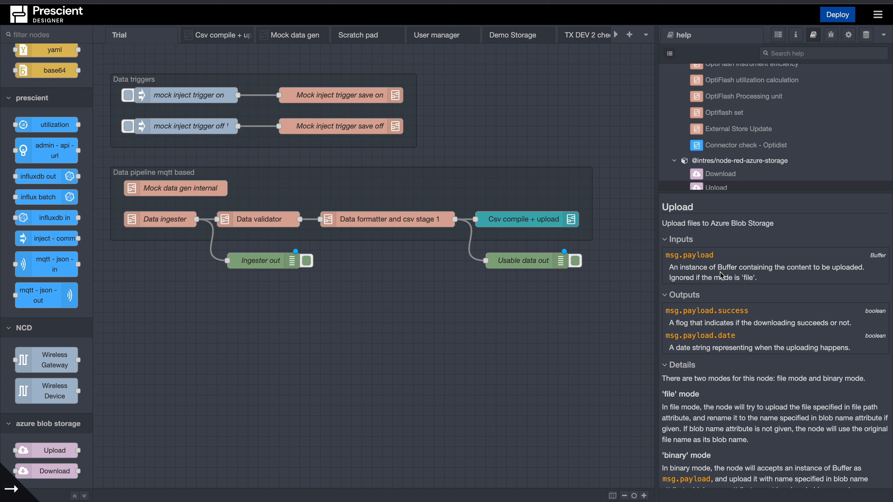